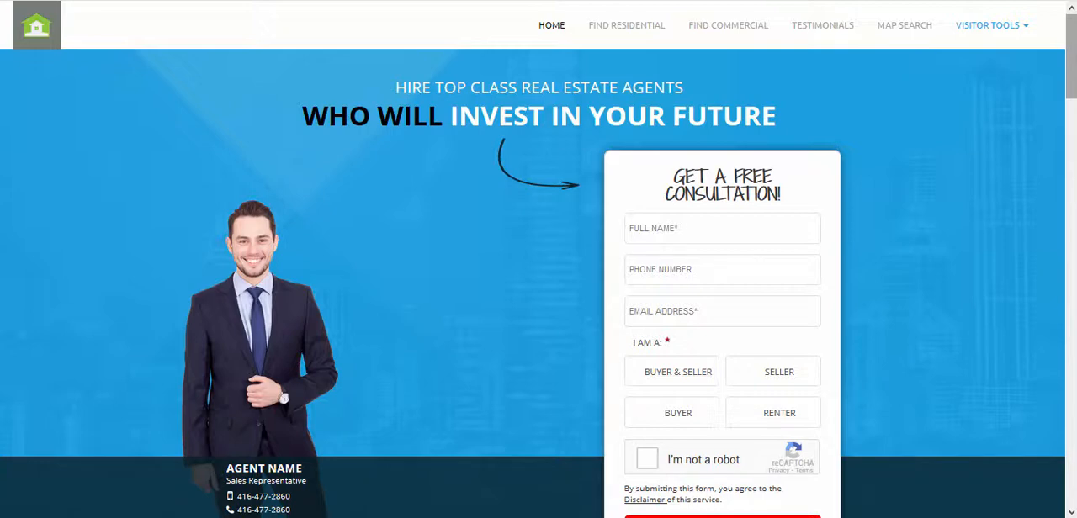
Reach the footer's USER LOGIN link and bring up the login form with credentials filled.
scroll(down, 3)
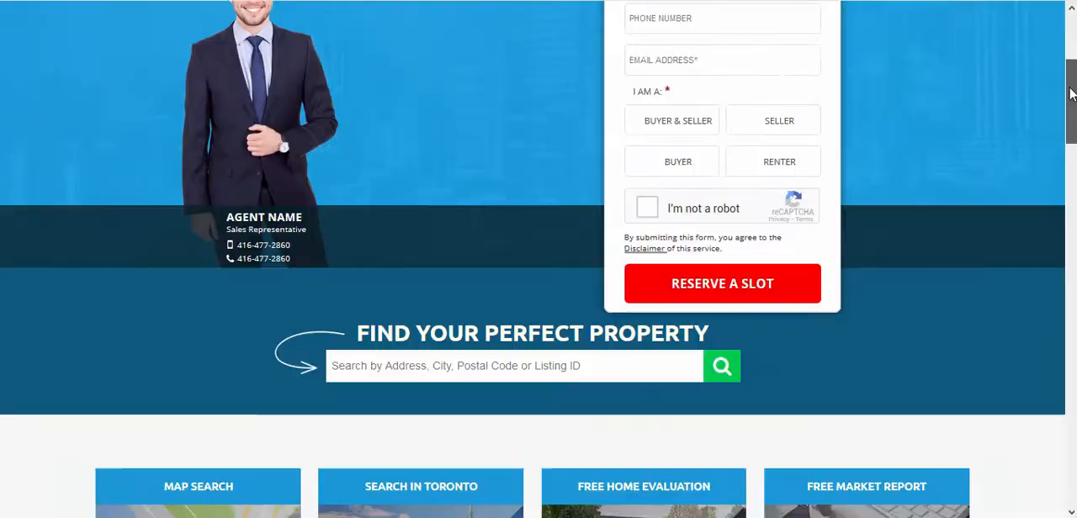
scroll(down, 3)
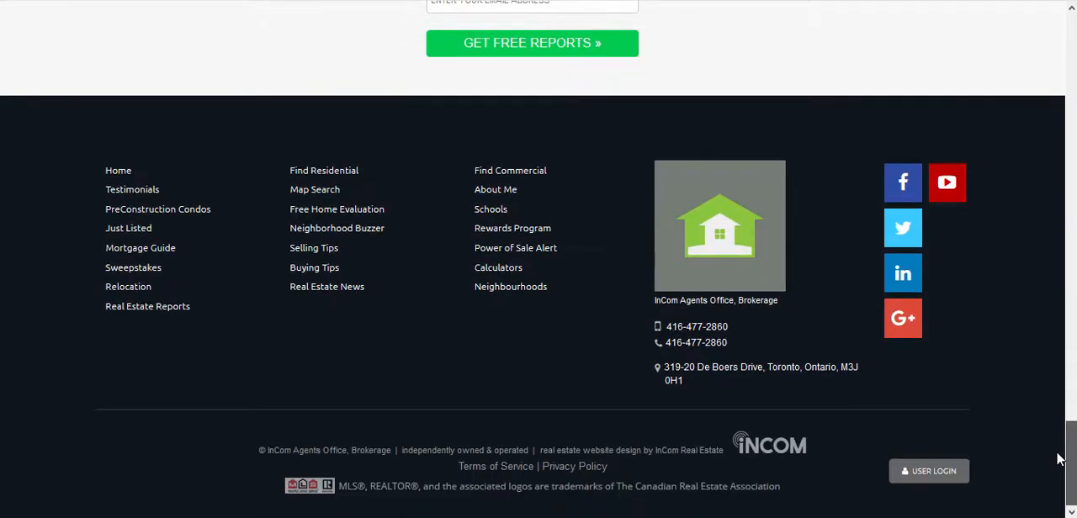
click(929, 471)
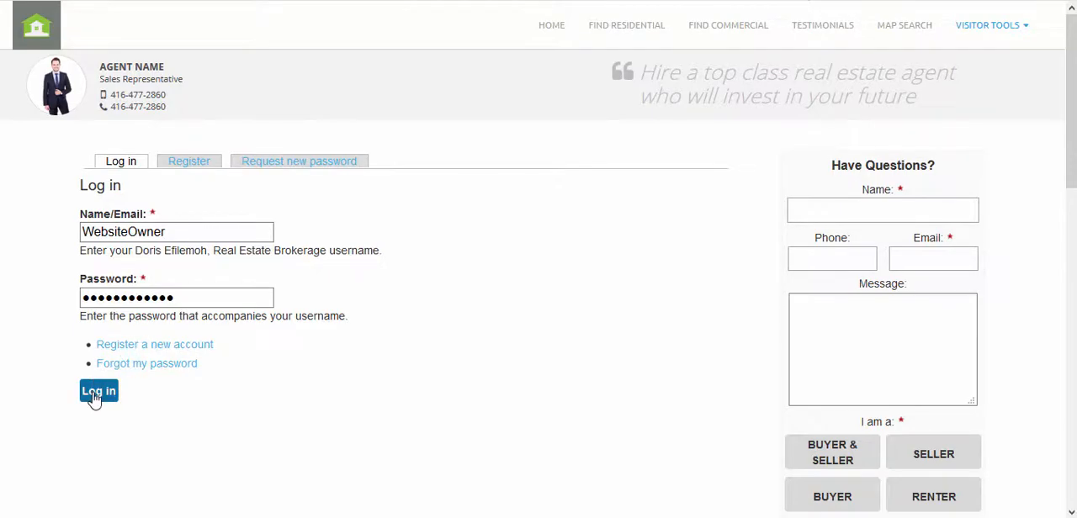
Log in and go to Content > Content Manager to see the site's page list.
click(98, 390)
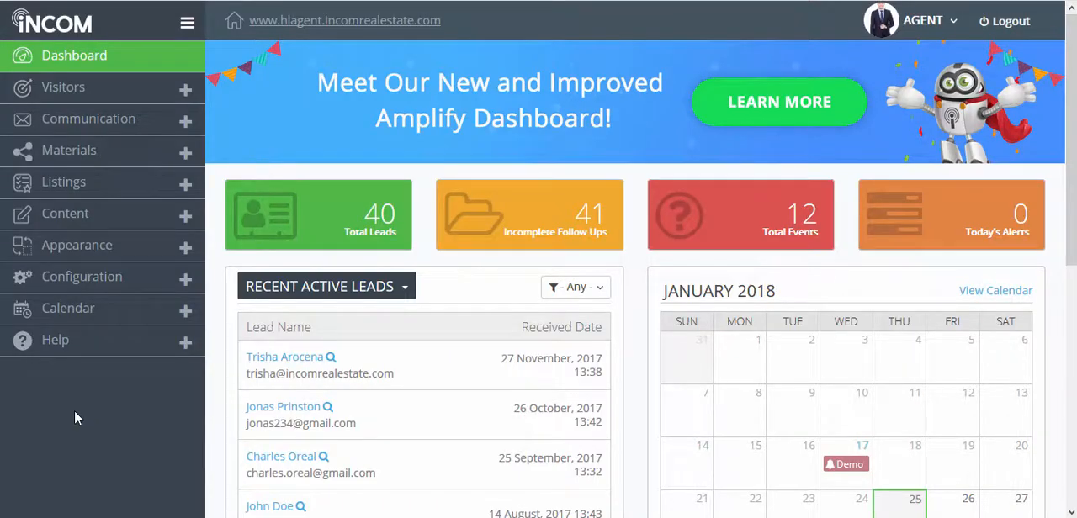
click(64, 212)
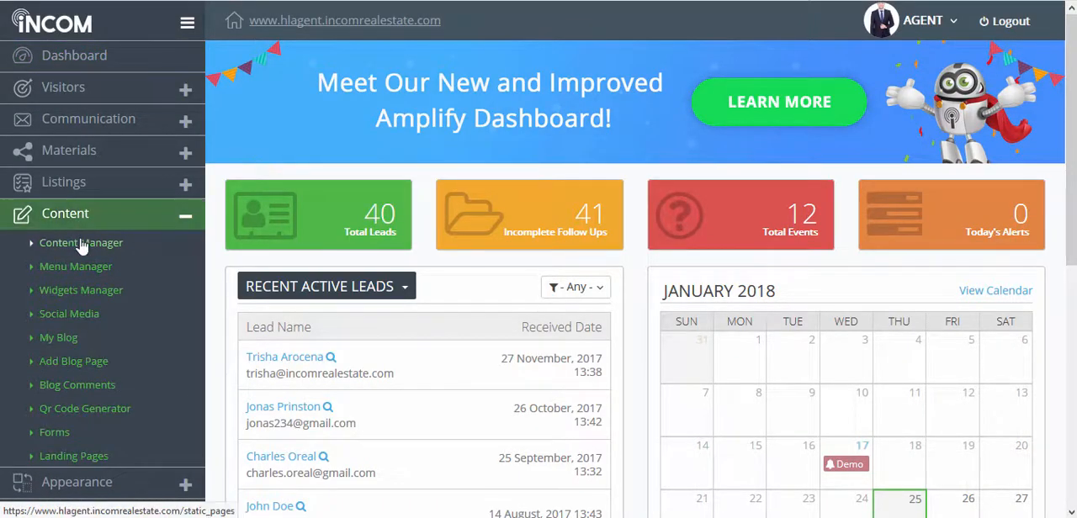
click(81, 242)
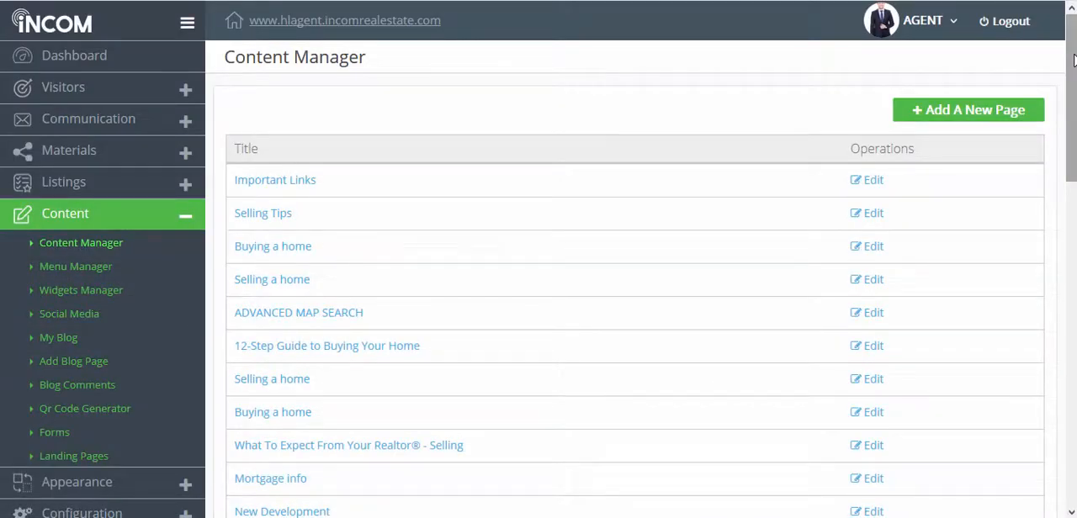
scroll(down, 3)
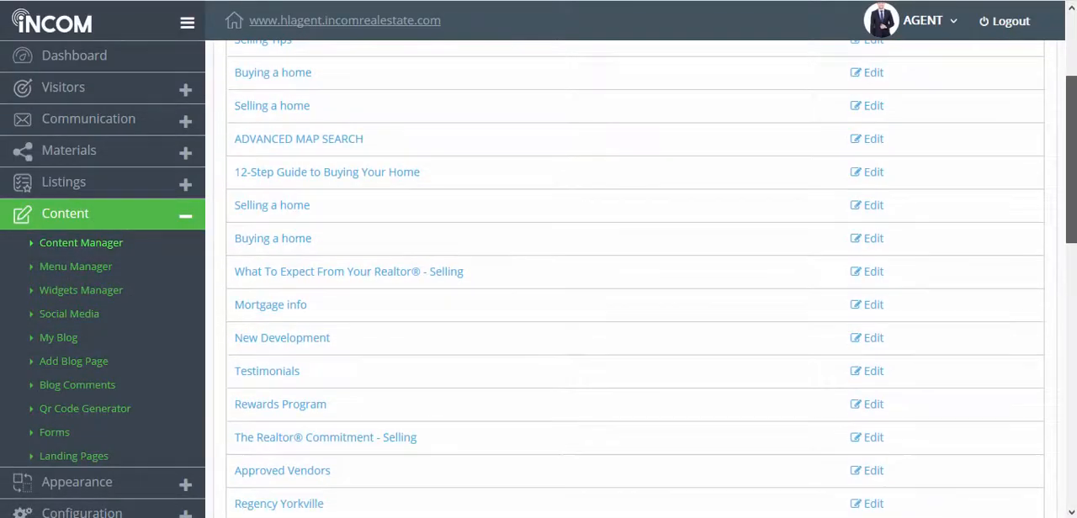
scroll(down, 3)
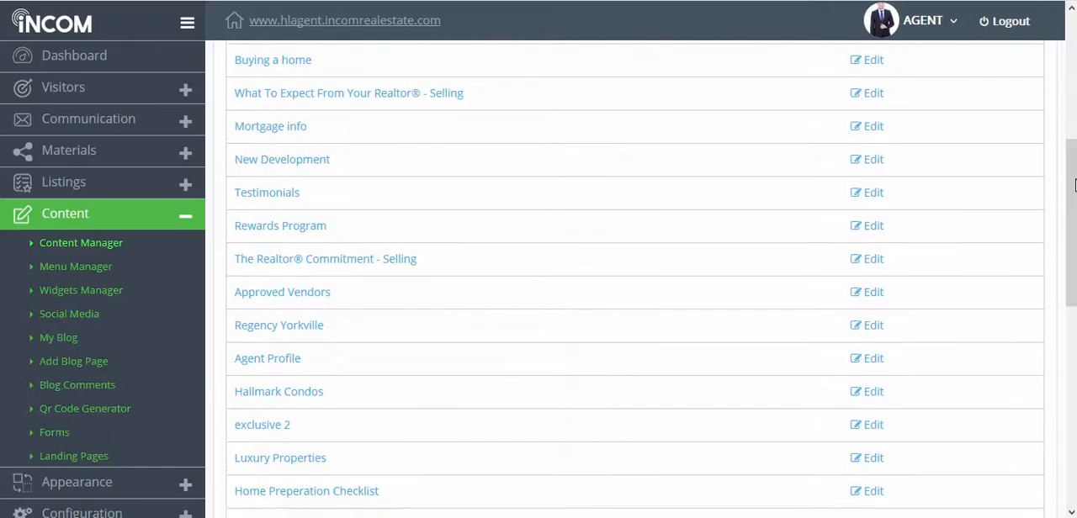
click(872, 259)
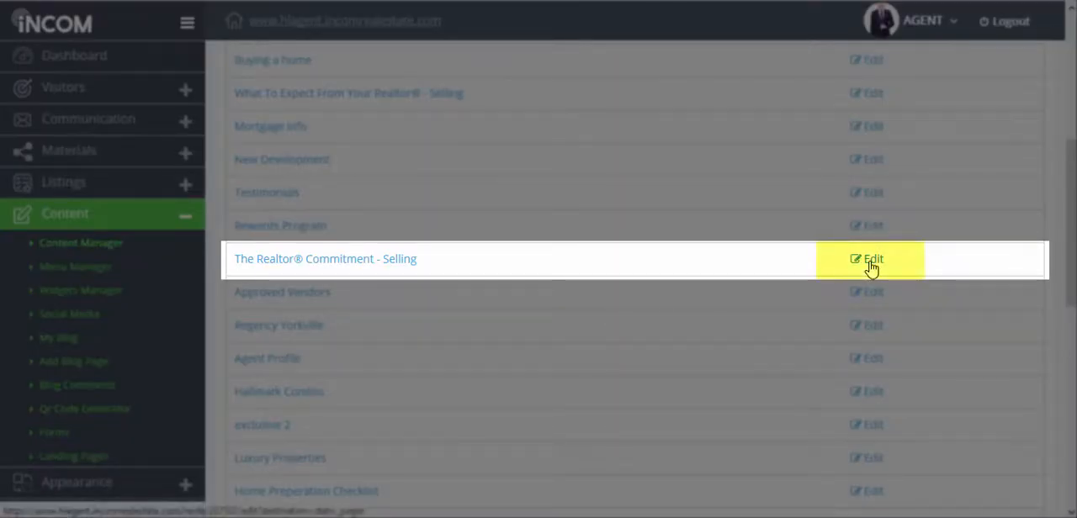
Edit The Realtor® Commitment - Selling page from the Content Manager list.
click(872, 259)
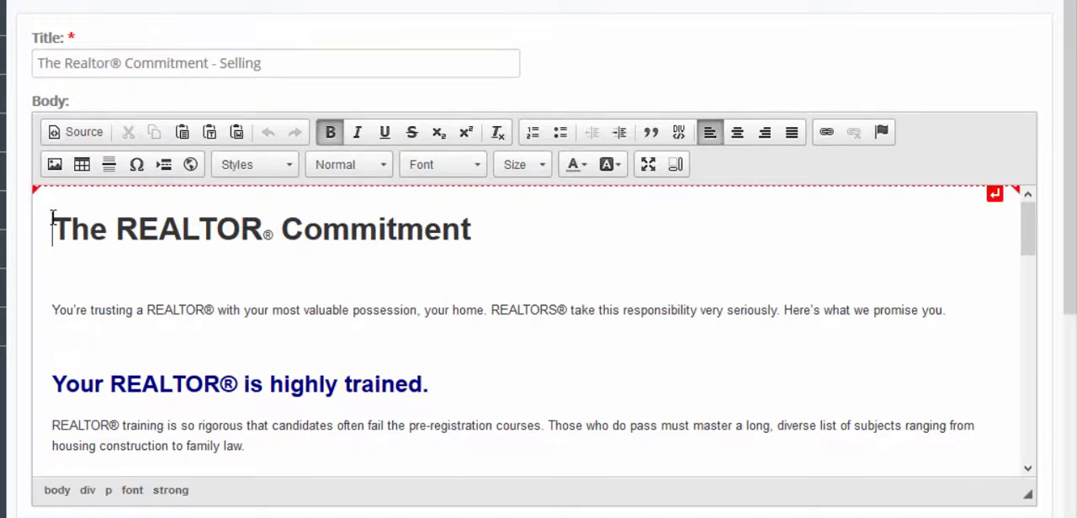
Upload agent2.png to the server and insert it above The REALTOR Commitment heading.
click(54, 165)
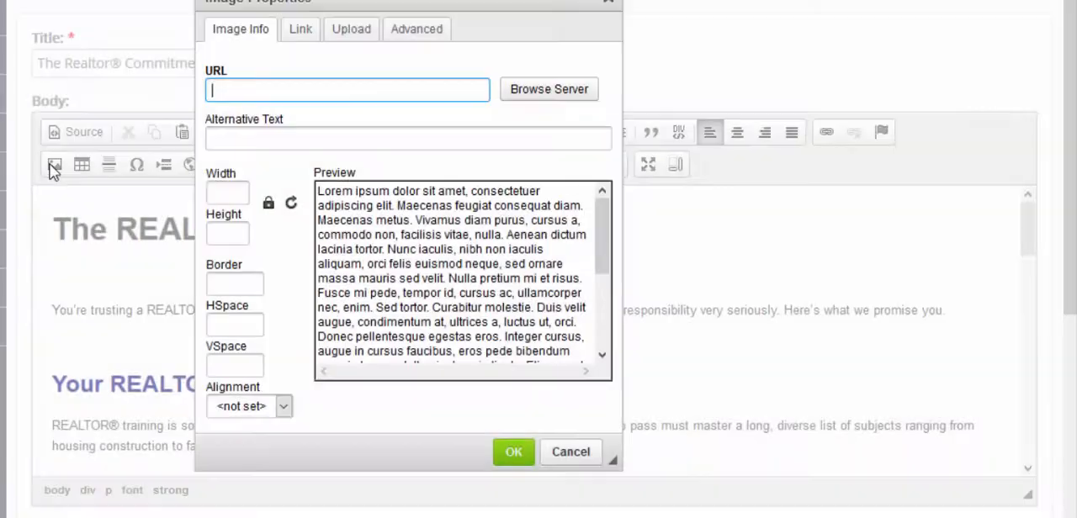
click(349, 29)
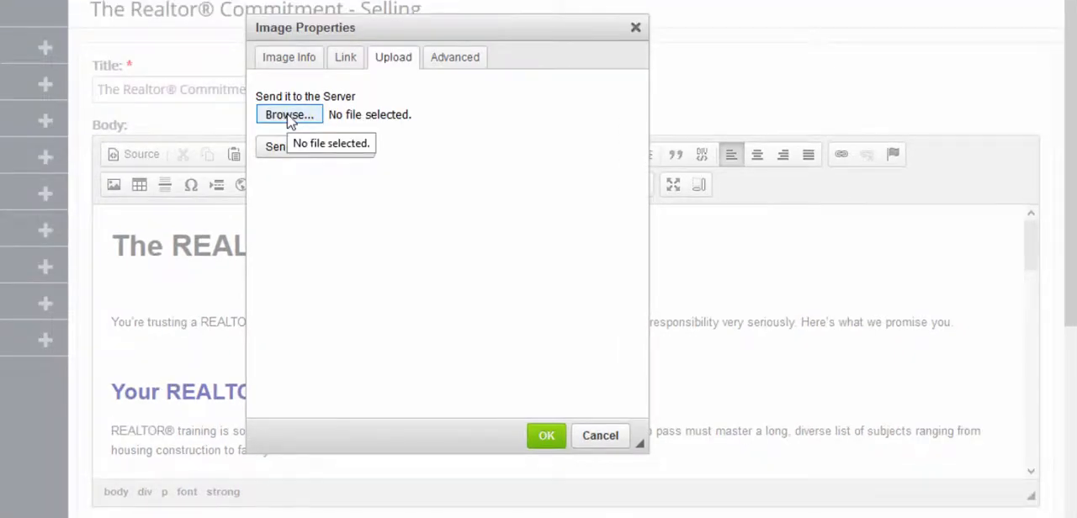
click(290, 115)
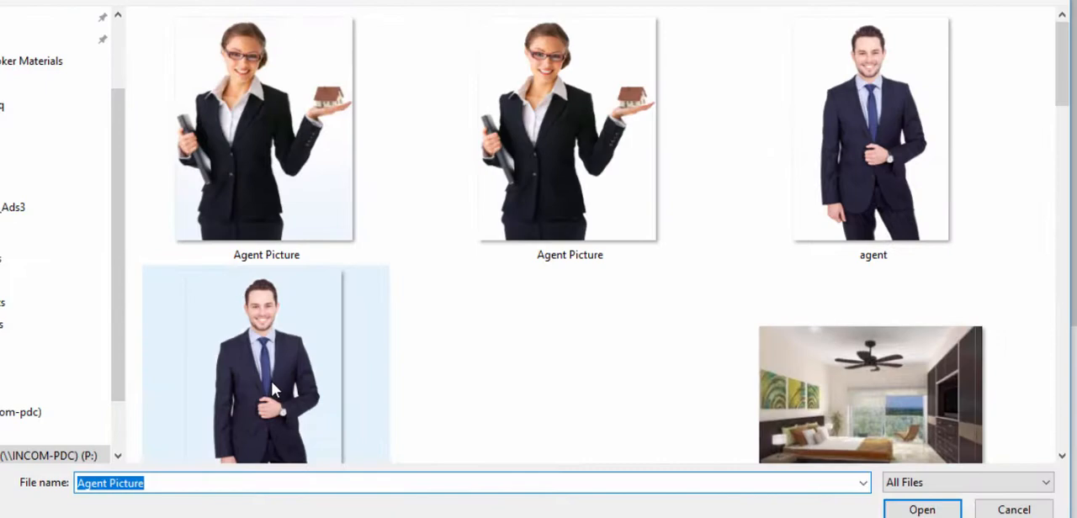
click(922, 509)
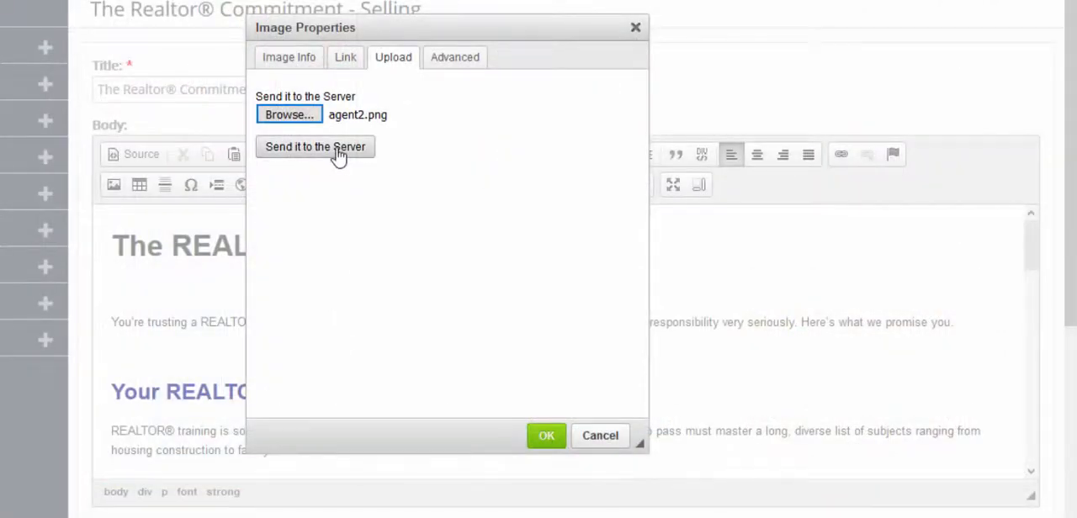
click(314, 146)
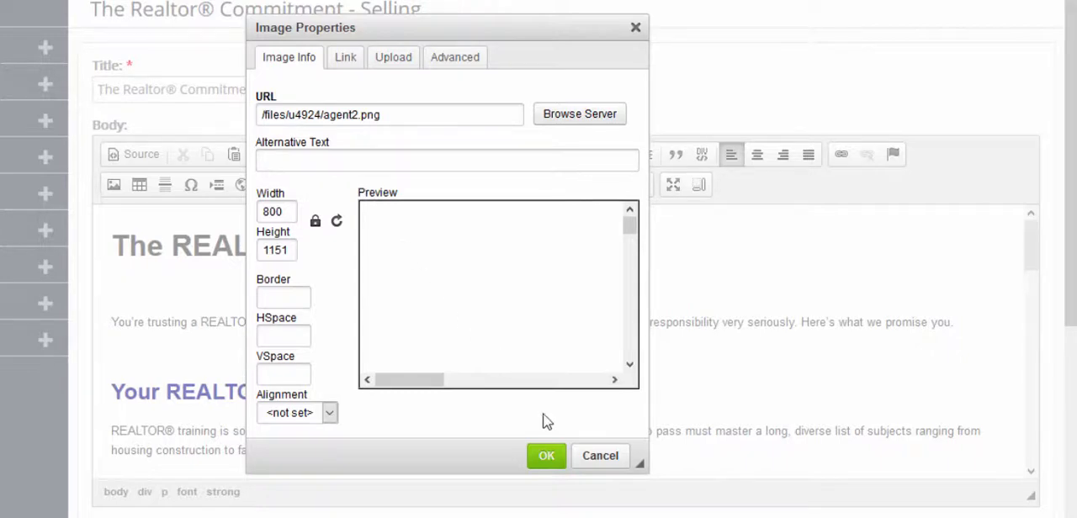
click(545, 454)
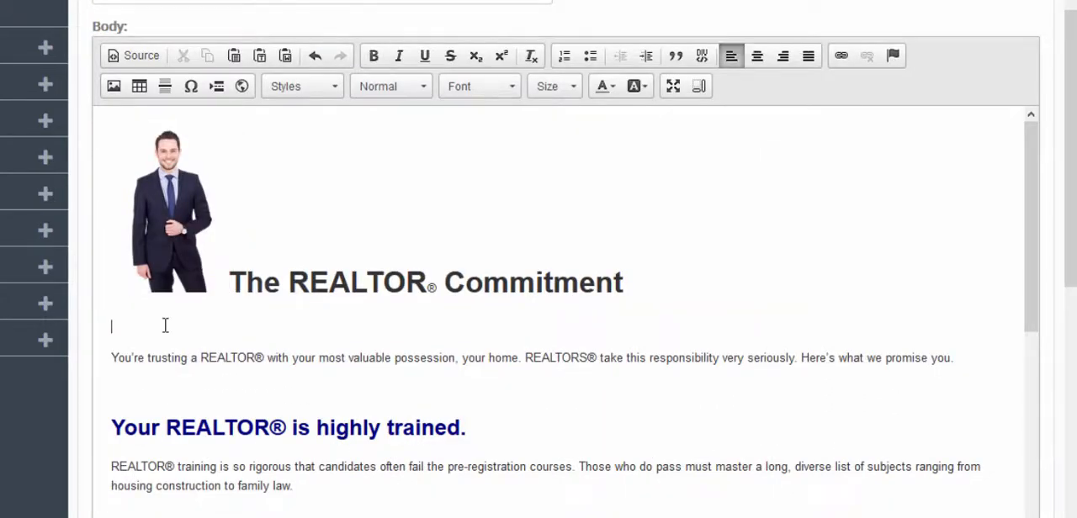
Write the intro line ending 'Click here to find your Dream Home today!' in the page body.
text(Let's get to busine)
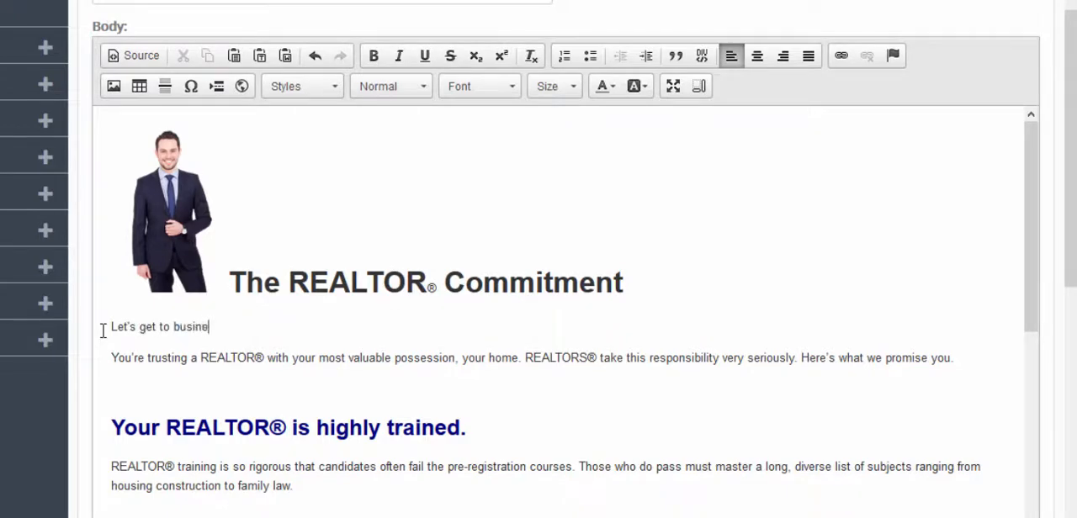
text(ss. Let me help you find your Dream)
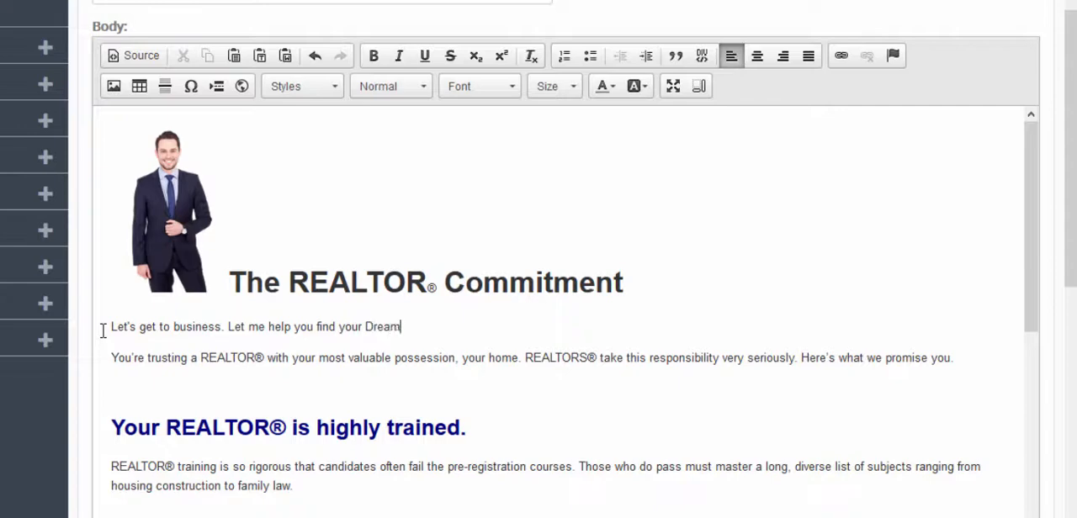
text(Home today.)
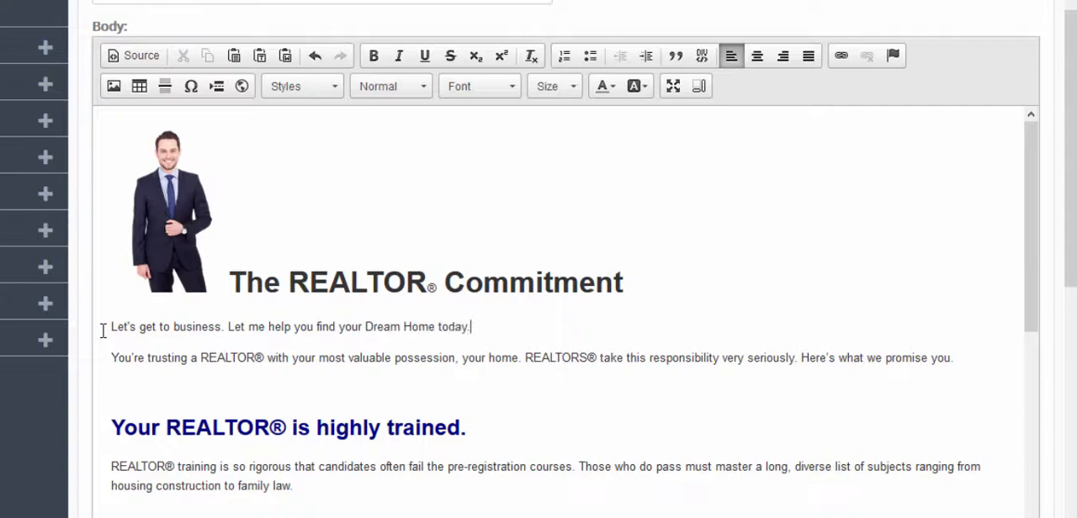
text(Click here)
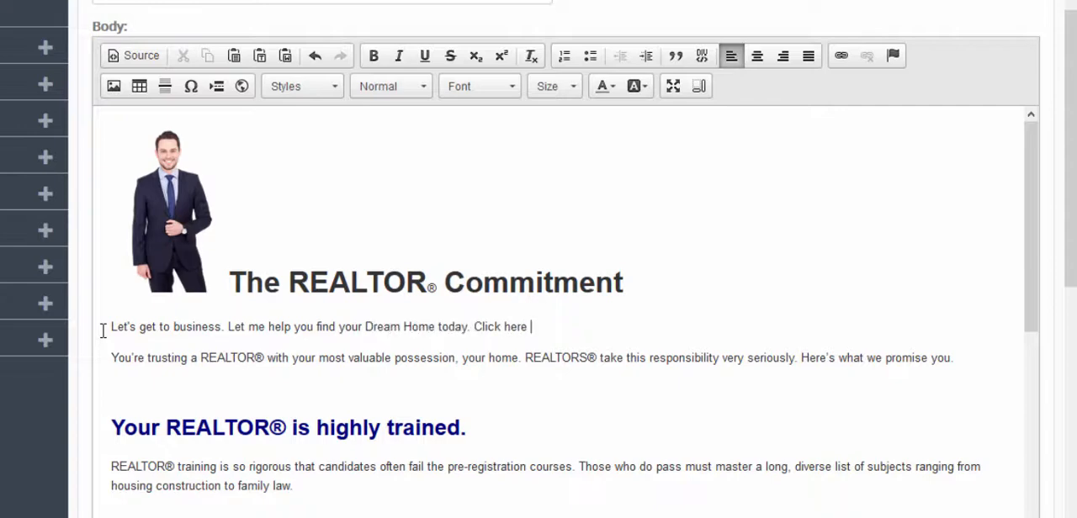
text(to find your Dream Home today!)
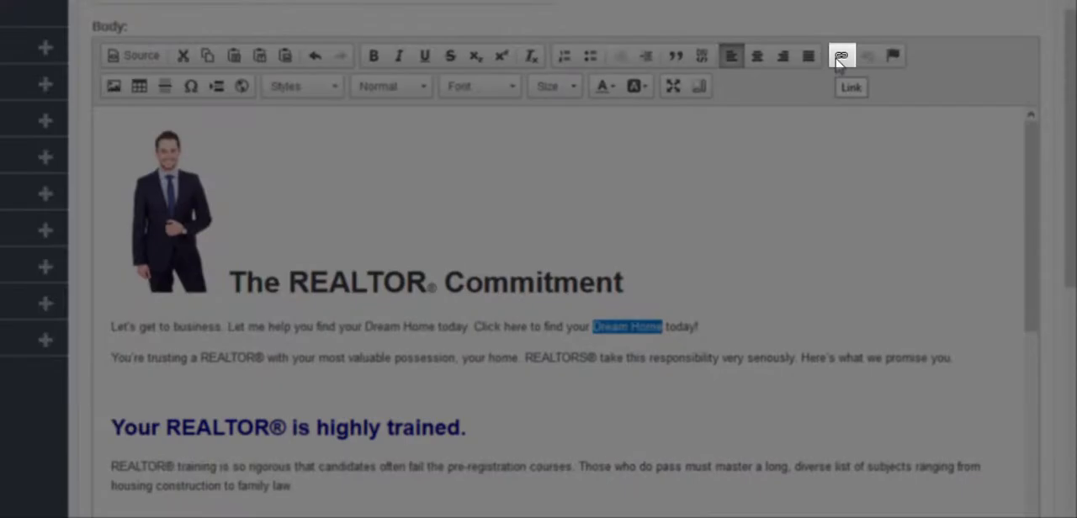
Link 'Dream Home' to the incomrealestate.com/landing/dream-home landing page address.
click(841, 55)
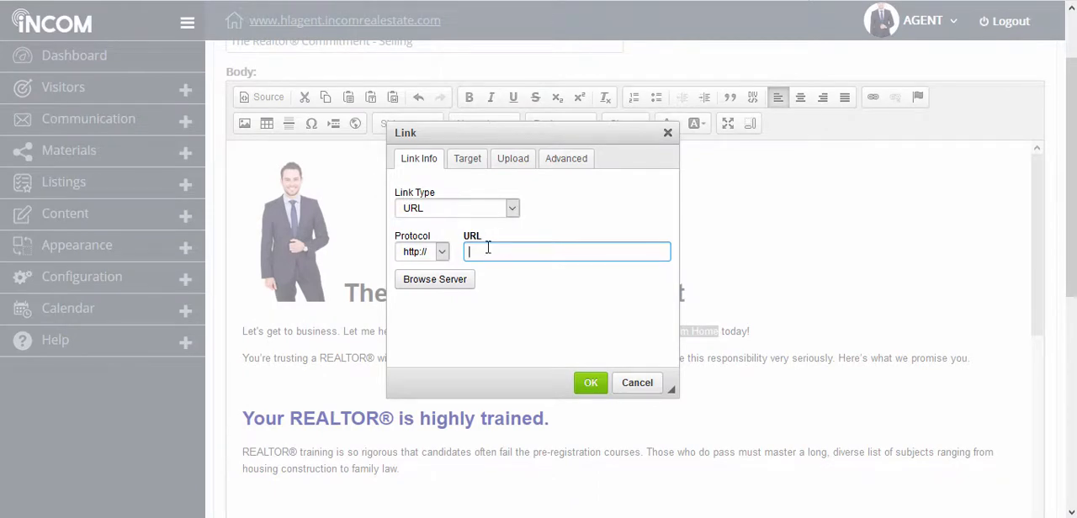
text(nt.incomrealestate.com/landing/dream-home)
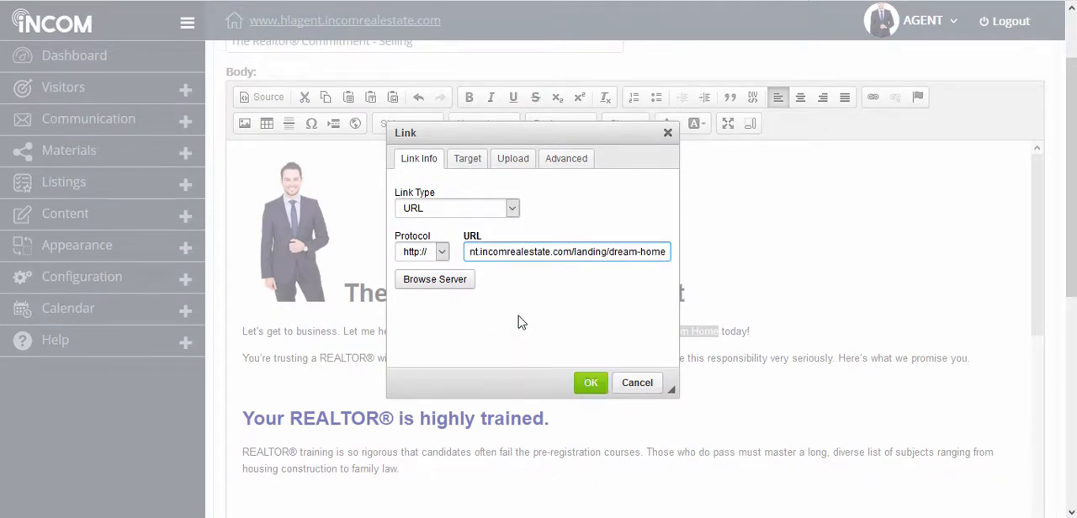
click(589, 383)
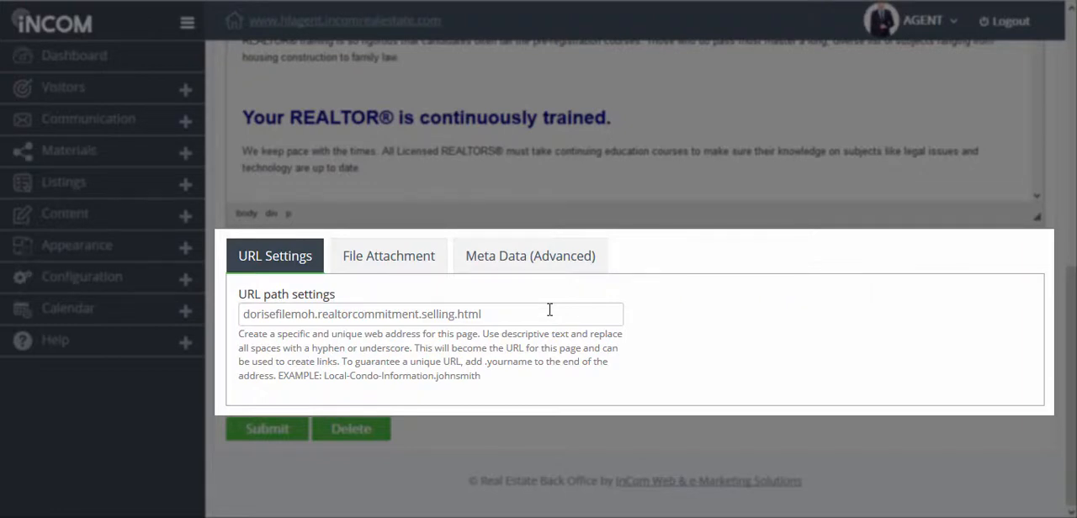
Set the URL path to realtor-commitment and move to the Meta Data (Advanced) settings.
text(realtor-commi)
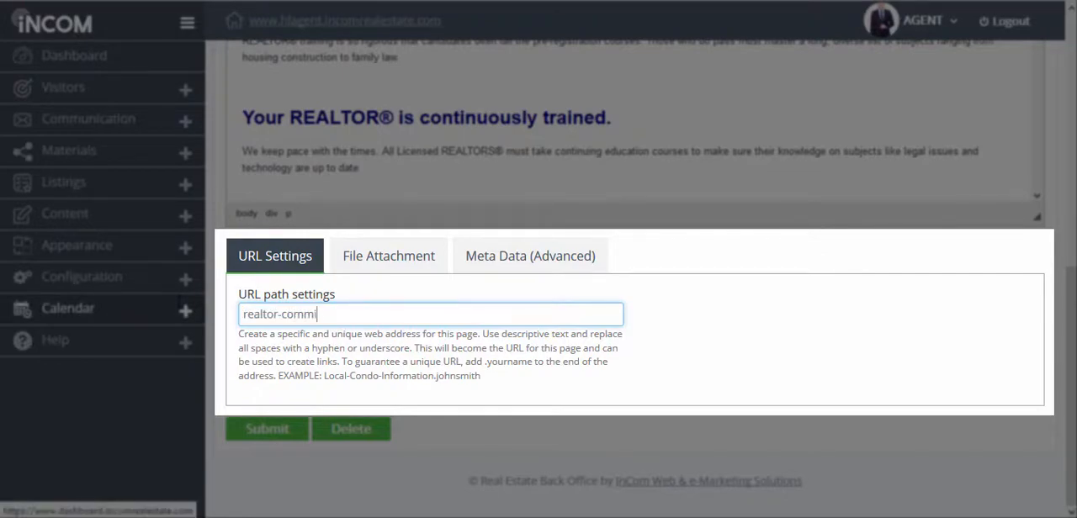
click(387, 261)
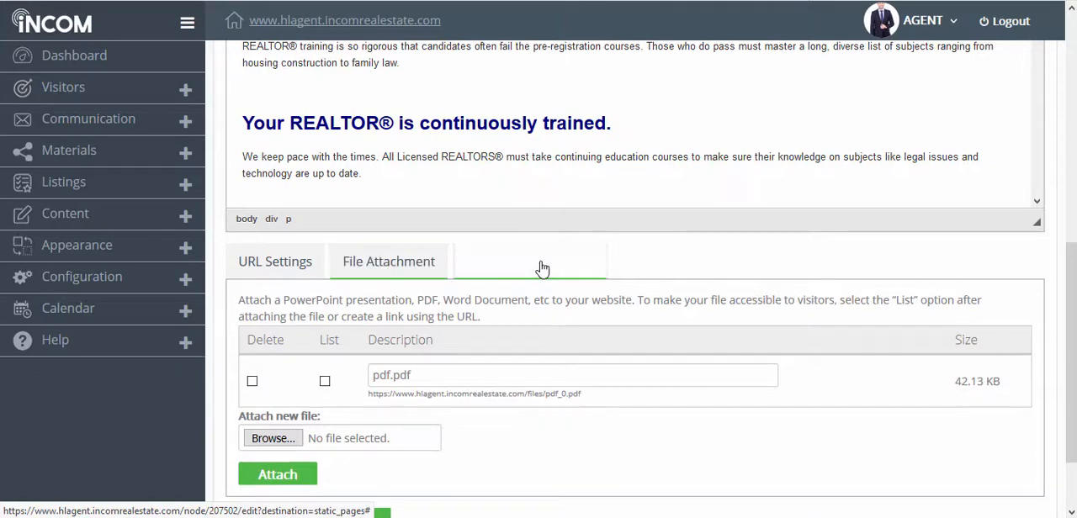
click(530, 260)
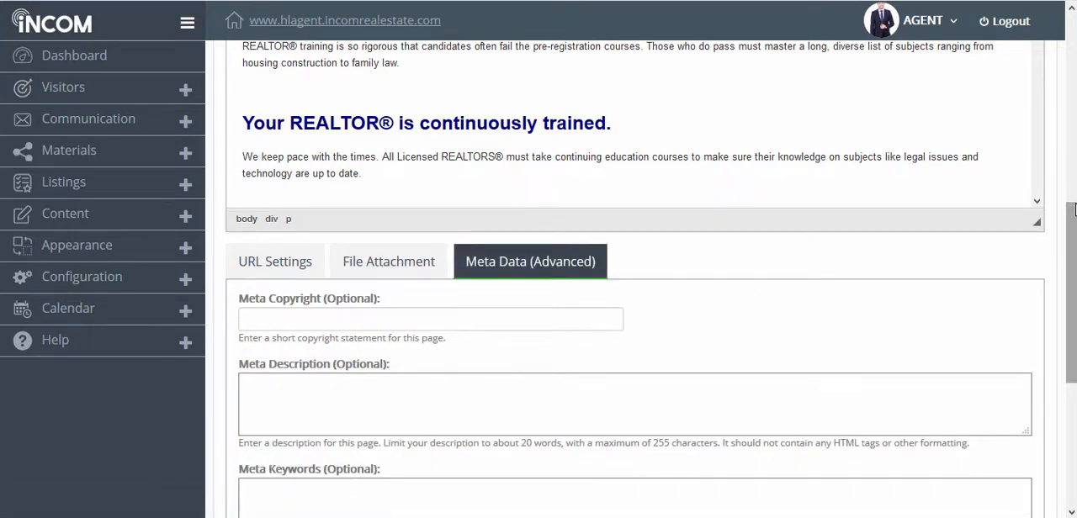
Enter the meta description 'As your Number 1 REALTOR, I will dedicate myself... locate your dream home'.
scroll(down, 3)
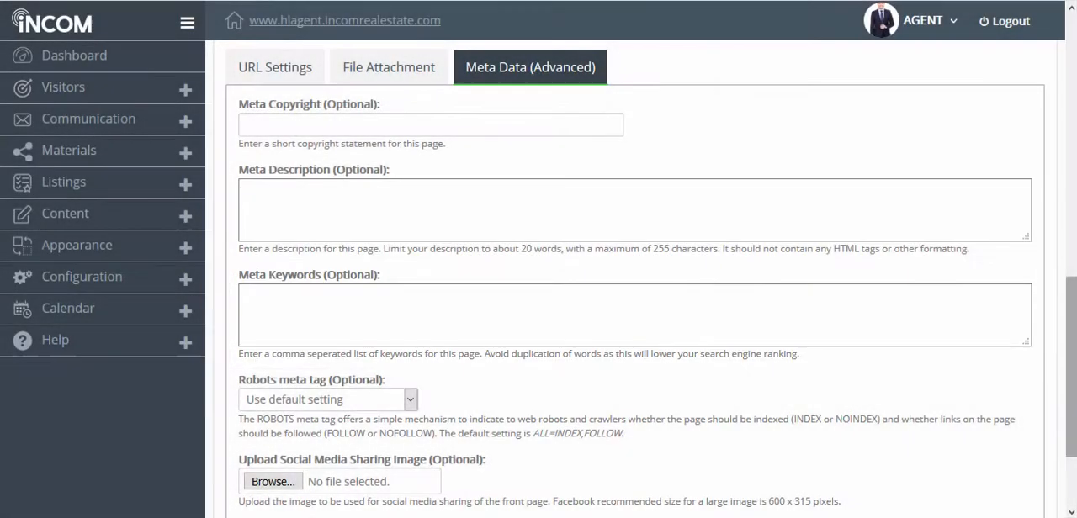
text(As your)
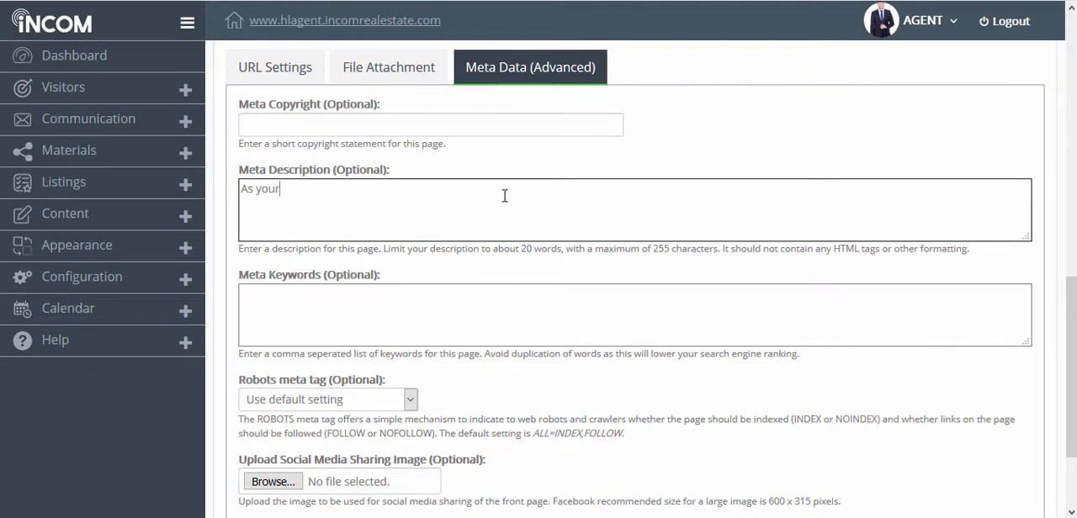
text(Number 1 REALTOR, I will)
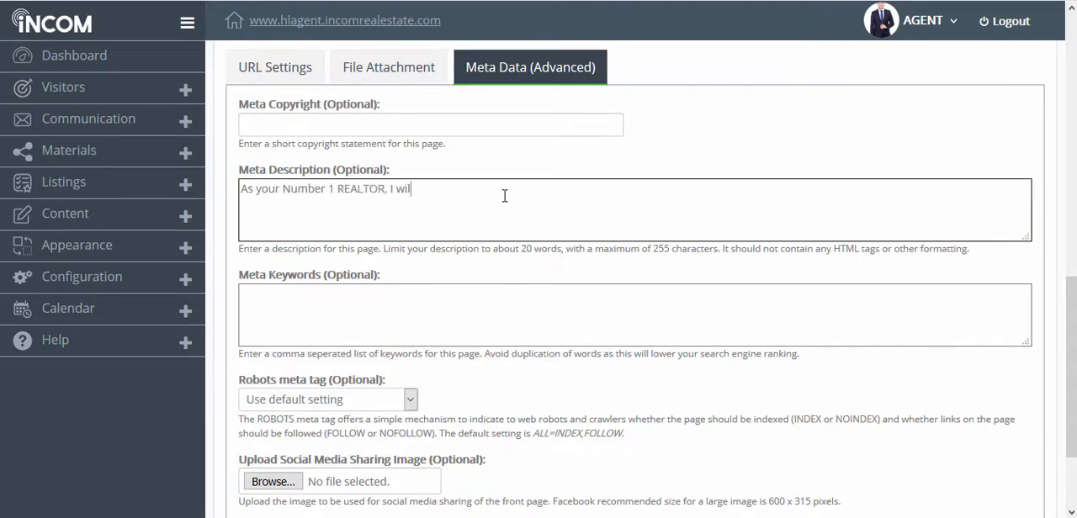
text(dedicate myself to you and)
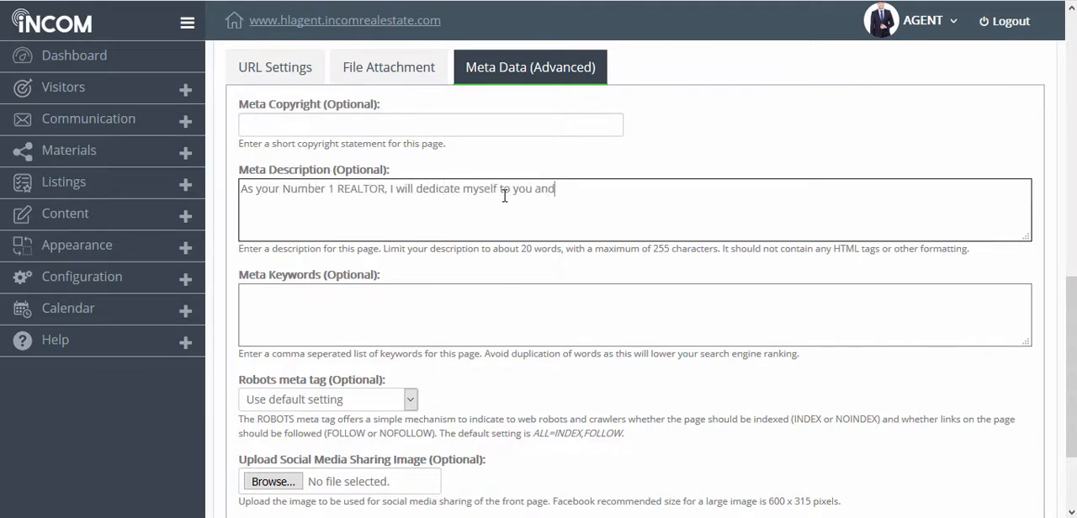
text(your family to help you locate)
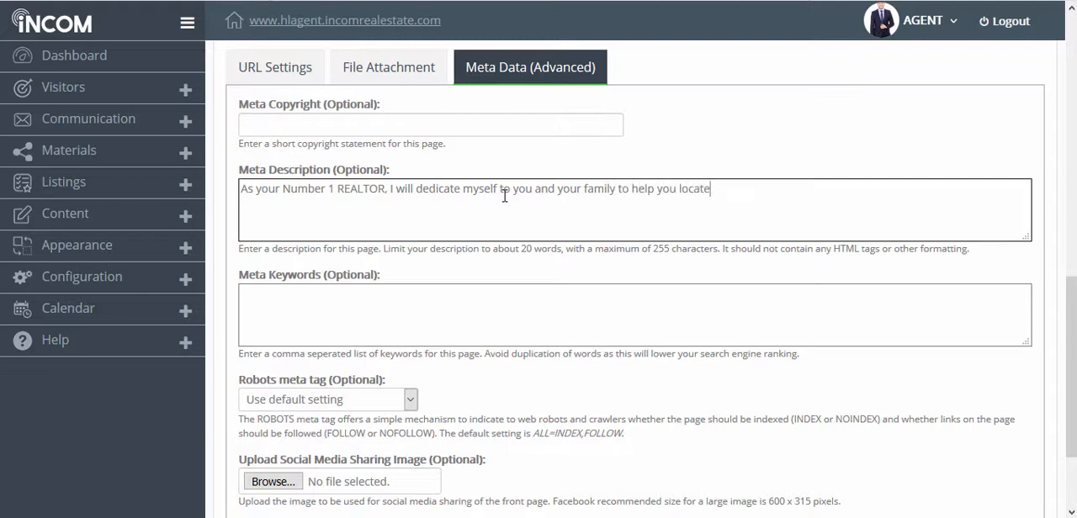
text(your dream home for sale.)
click(634, 314)
text(Number 1 REALTOR, dream home for sale)
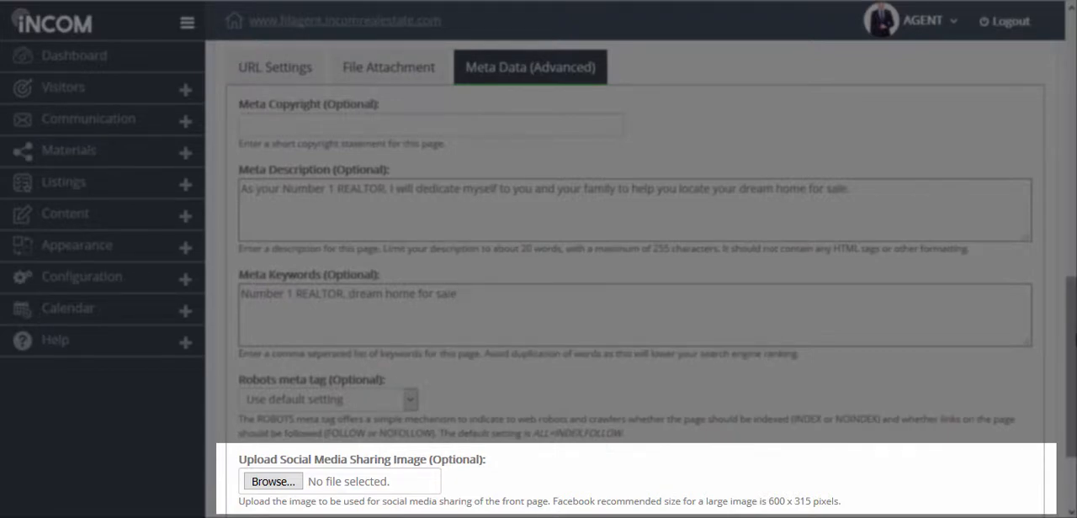
Submit the page changes and view The Realtor® Commitment - Selling page live.
scroll(down, 3)
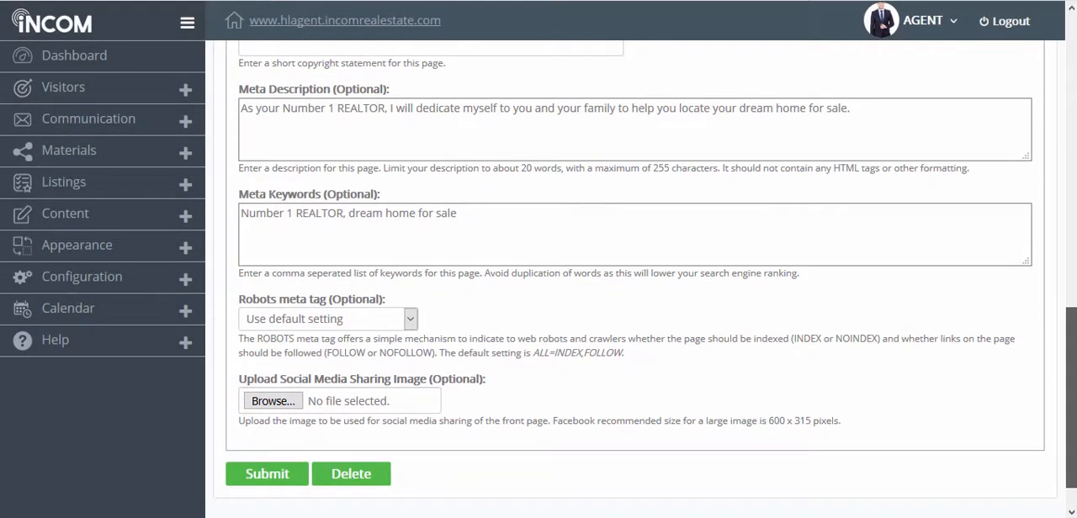
scroll(down, 3)
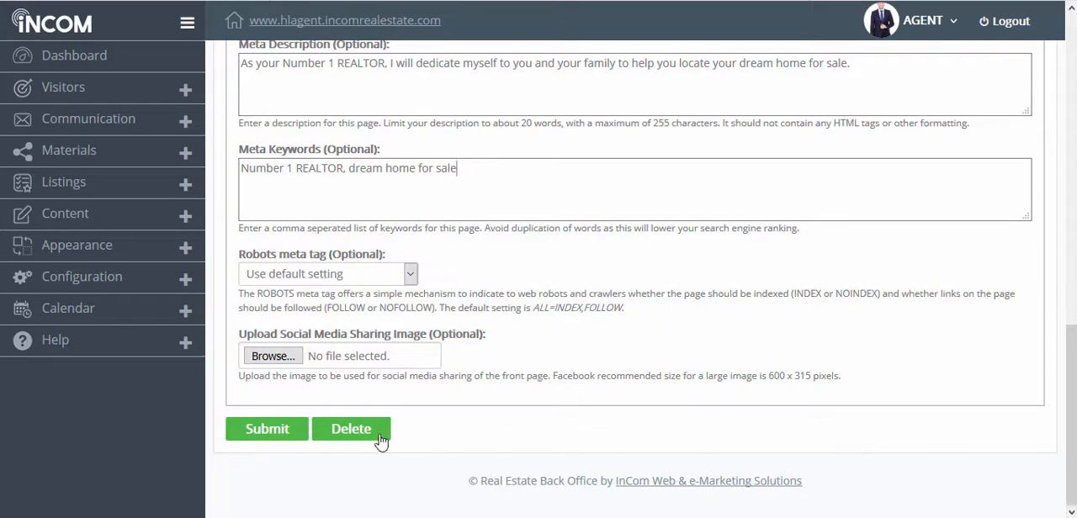
click(266, 429)
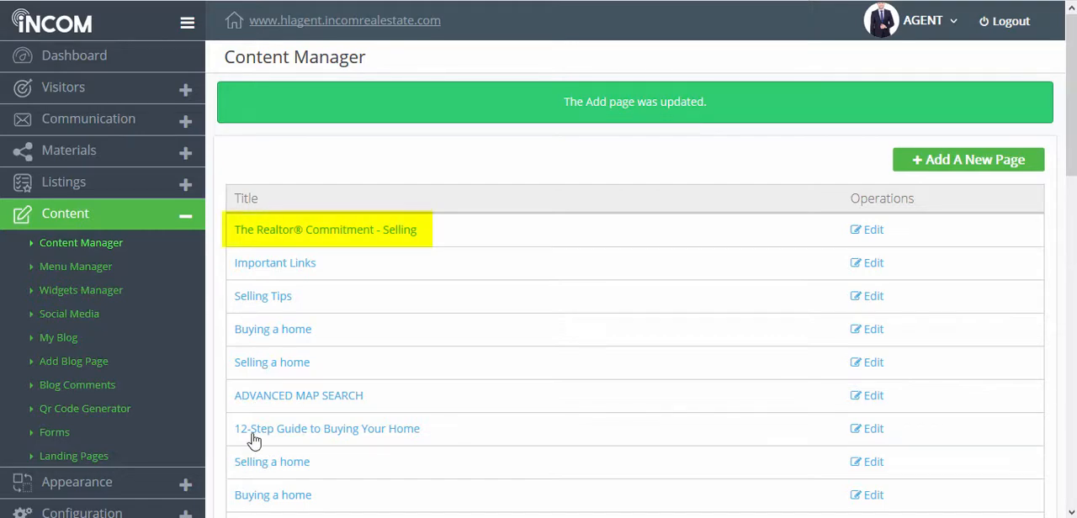
click(326, 228)
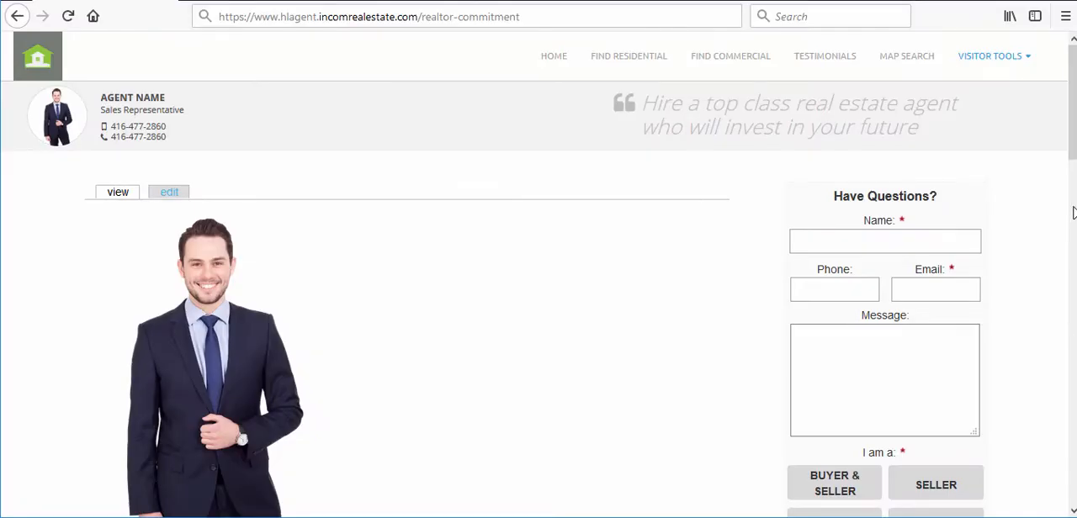